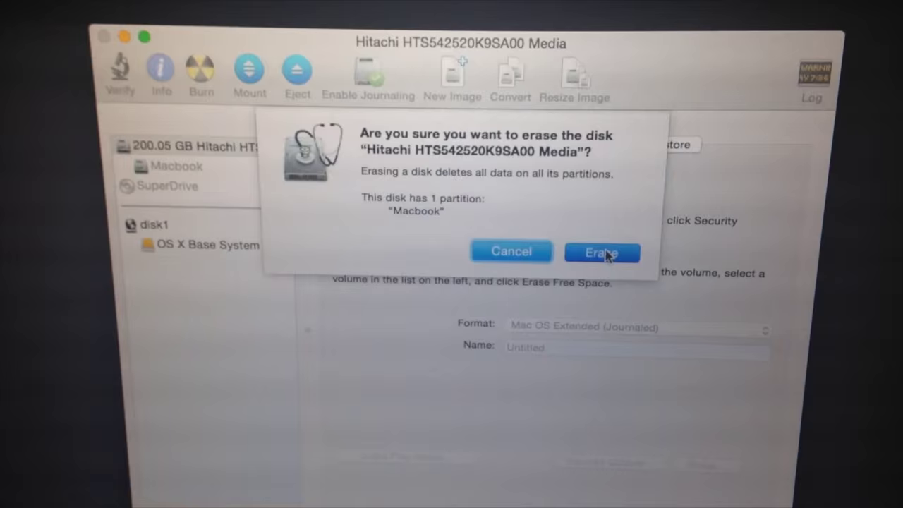
Step: Confirm erasing the whole Hitachi disk, which fails with 'Couldn't unmount disk'
left_click(601, 251)
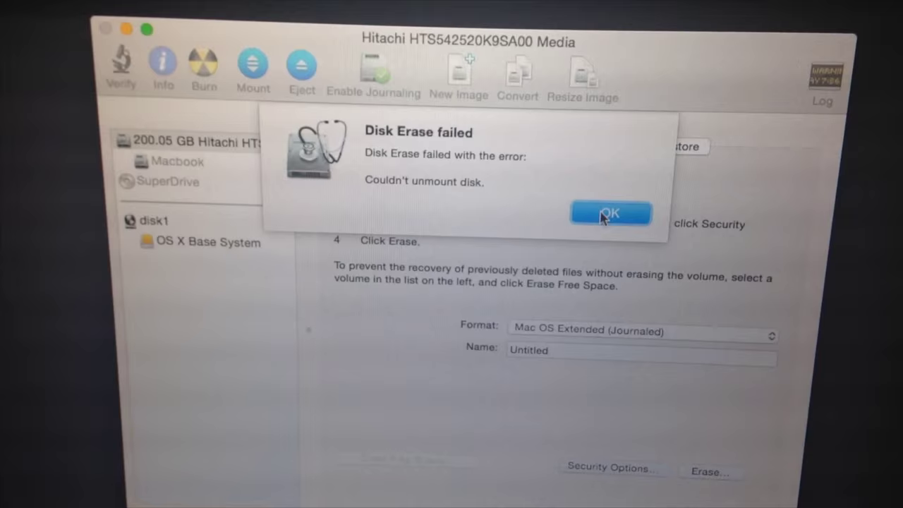
Step: Acknowledge the 'Disk Erase failed' alert with OK
left_click(610, 213)
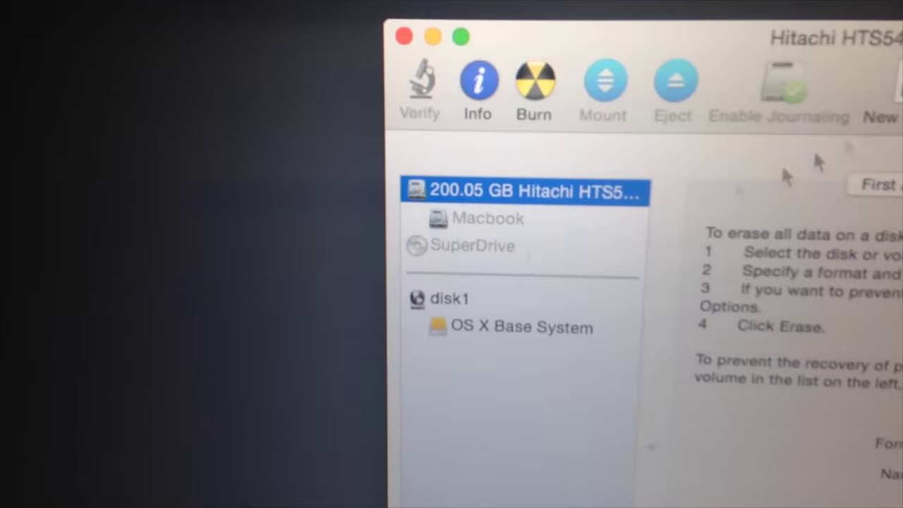